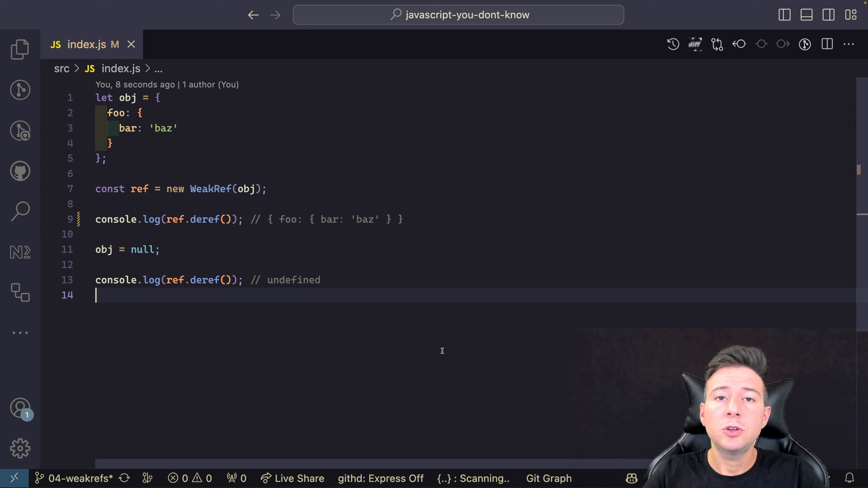
pyautogui.moveTo(306, 213)
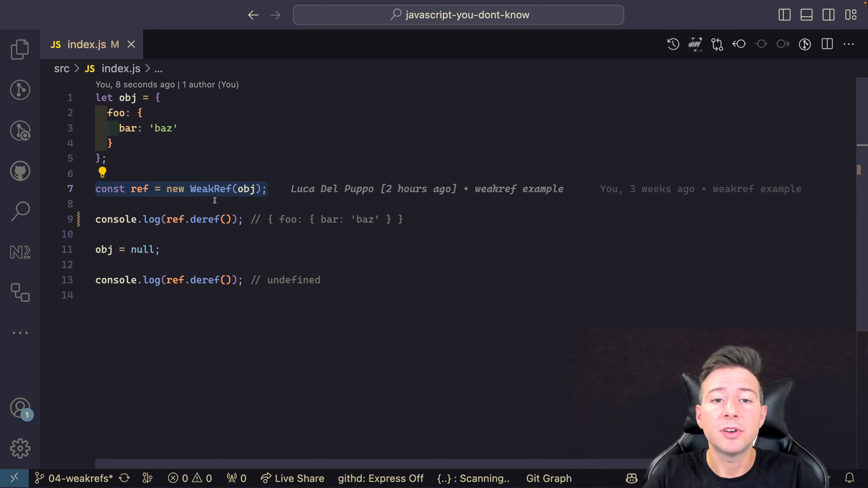
pyautogui.moveTo(229, 216)
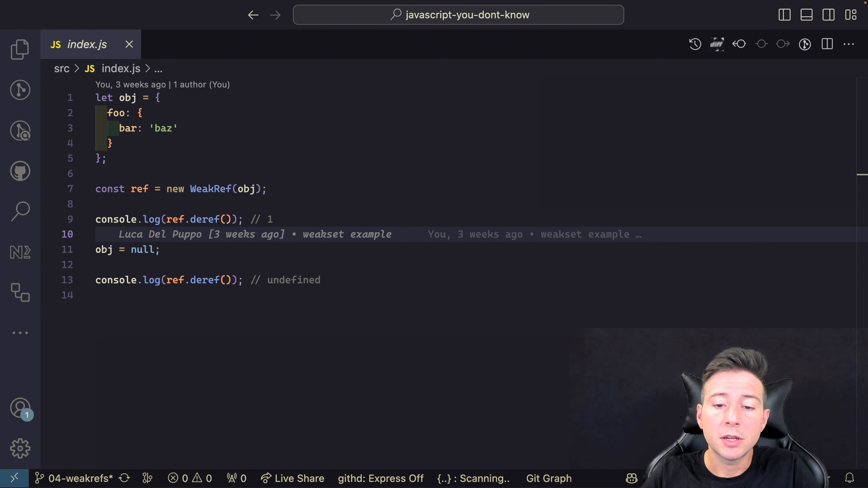
# Show weakRef.js with startCounter clearing its interval and simulateRemovingElement.
pyautogui.click(200, 45)
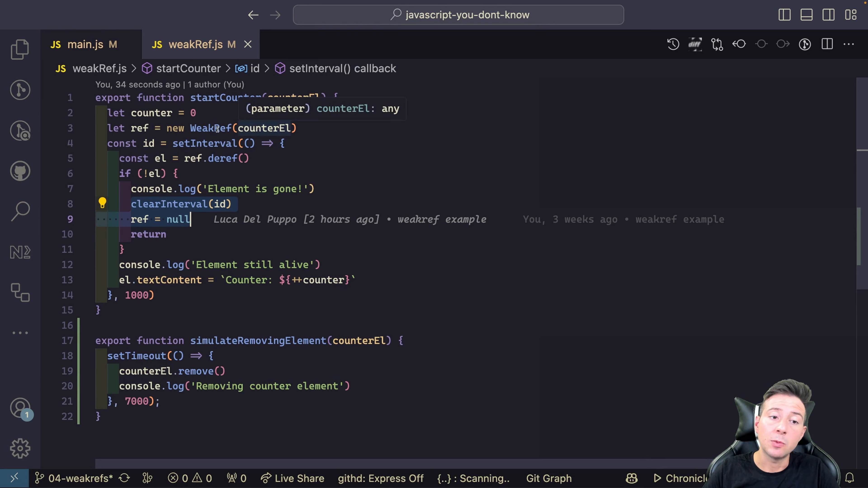
pyautogui.moveTo(211, 128)
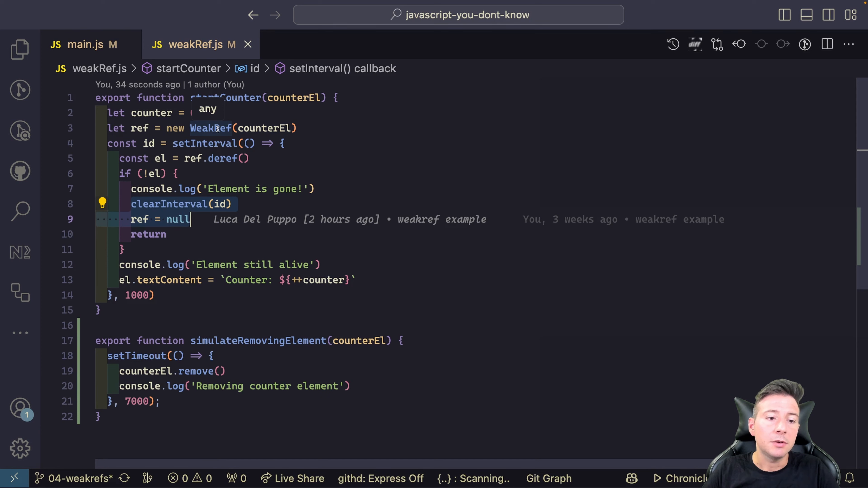
pyautogui.moveTo(205, 144)
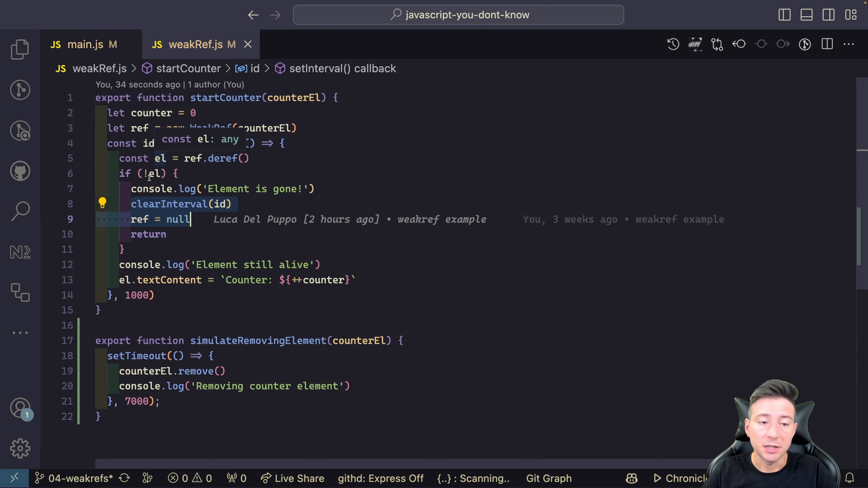
pyautogui.moveTo(170, 204)
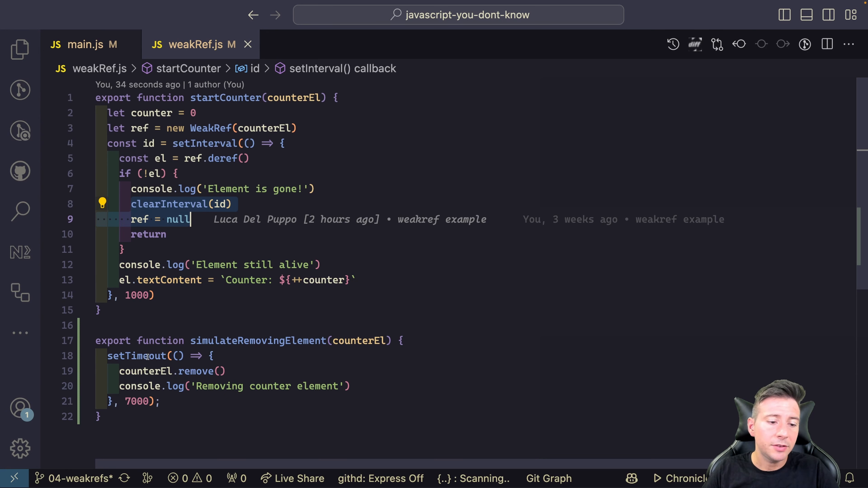
pyautogui.moveTo(152, 189)
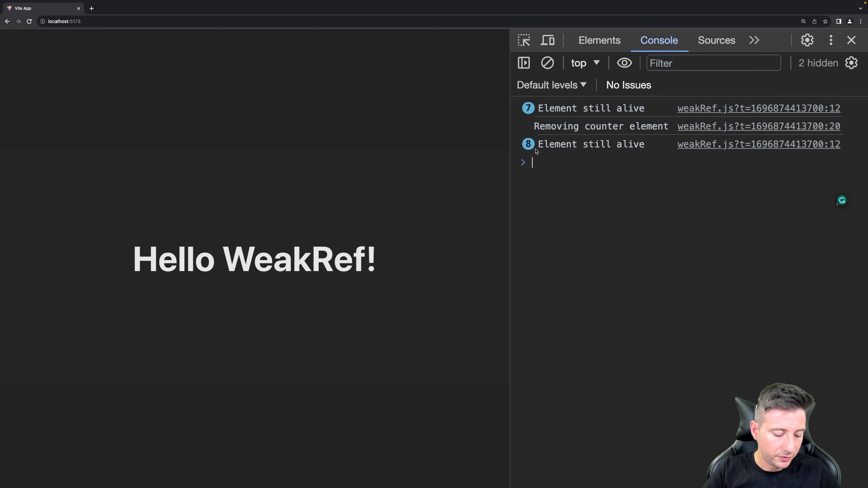
# Run gc() in the DevTools console so the counter logs 'Element is gone!'.
pyautogui.write('gc')
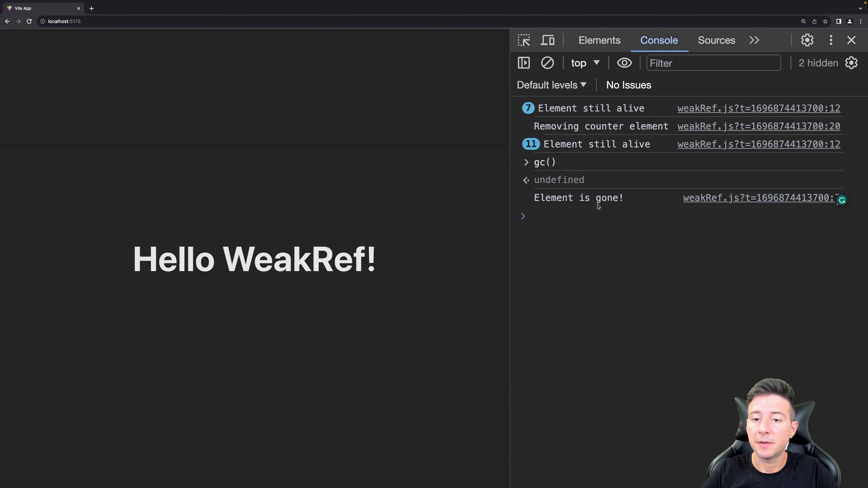
pyautogui.click(553, 216)
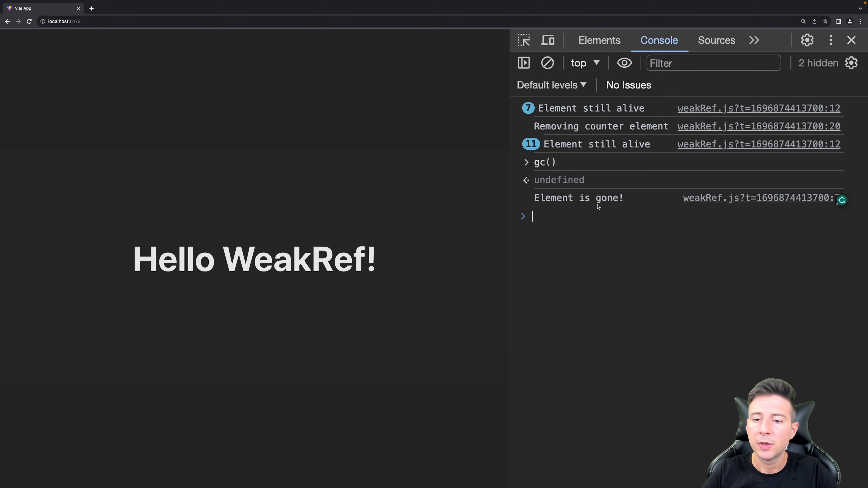